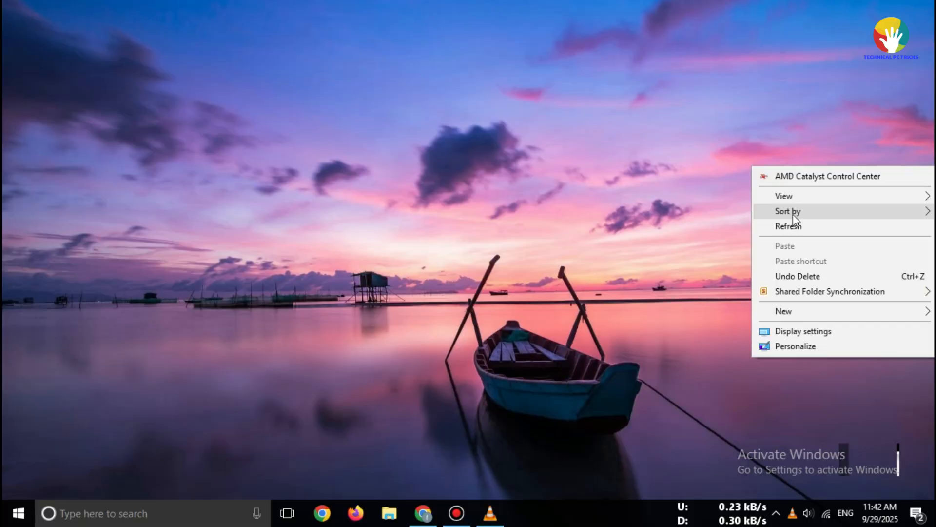
Refresh the desktop, then review the ETABS overview page on csiamerica.com before its TRIAL section.
click(709, 31)
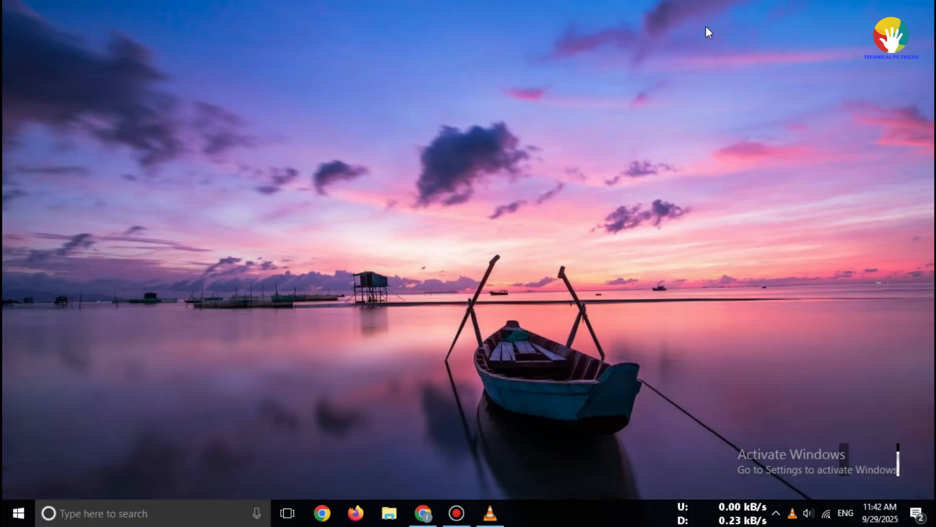
mouse_move(435, 15)
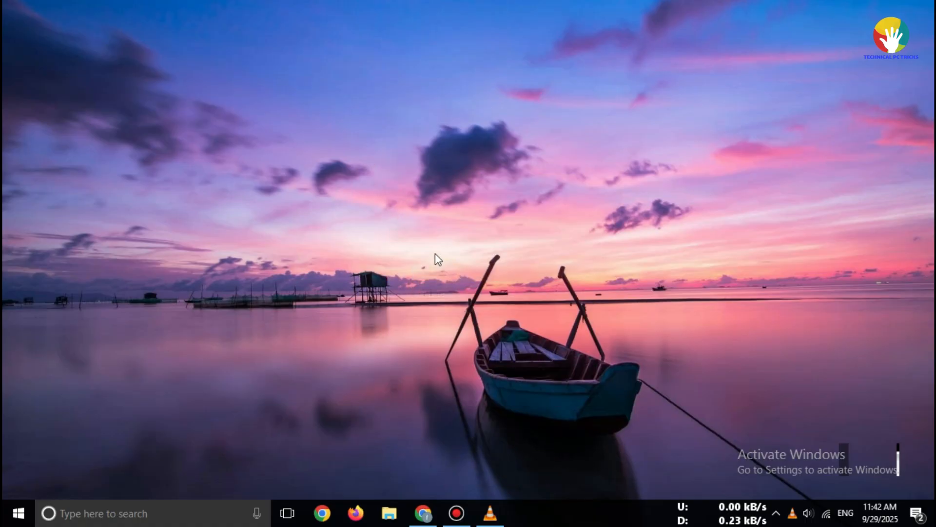
click(423, 513)
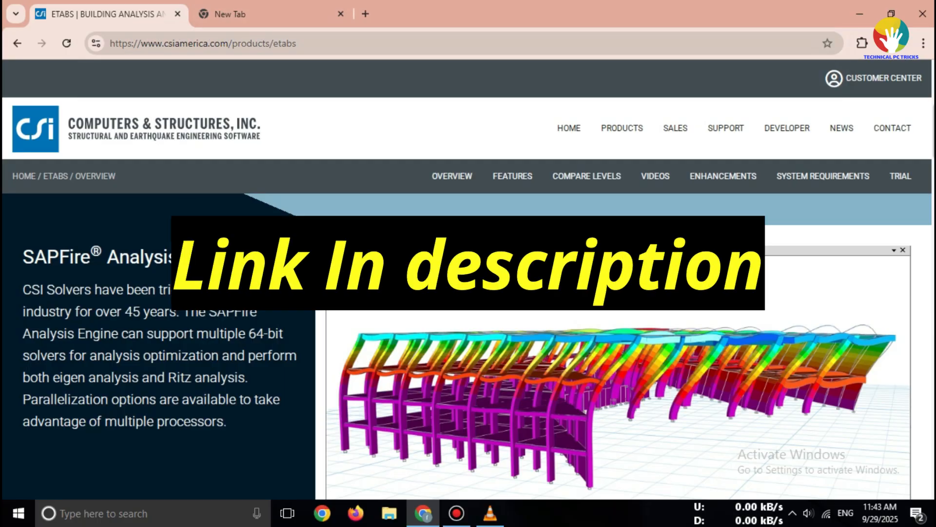
scroll(down, 3)
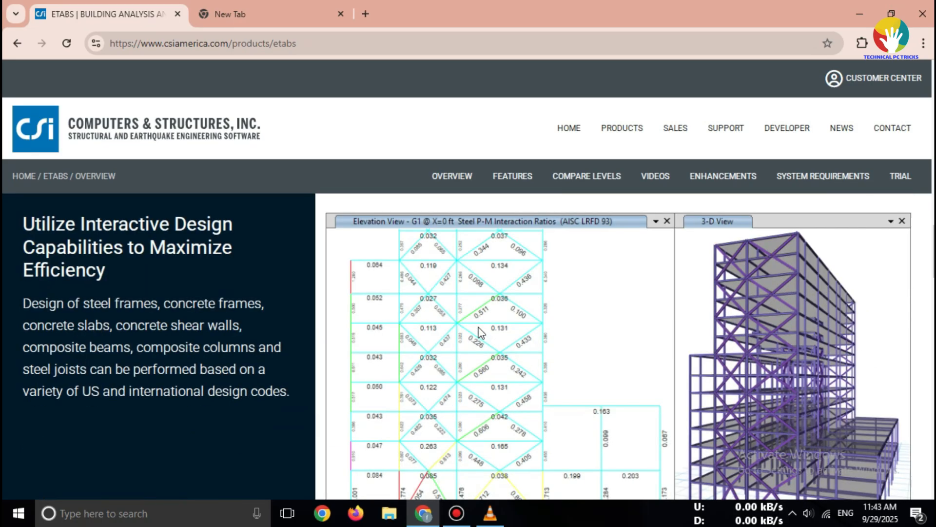
scroll(down, 3)
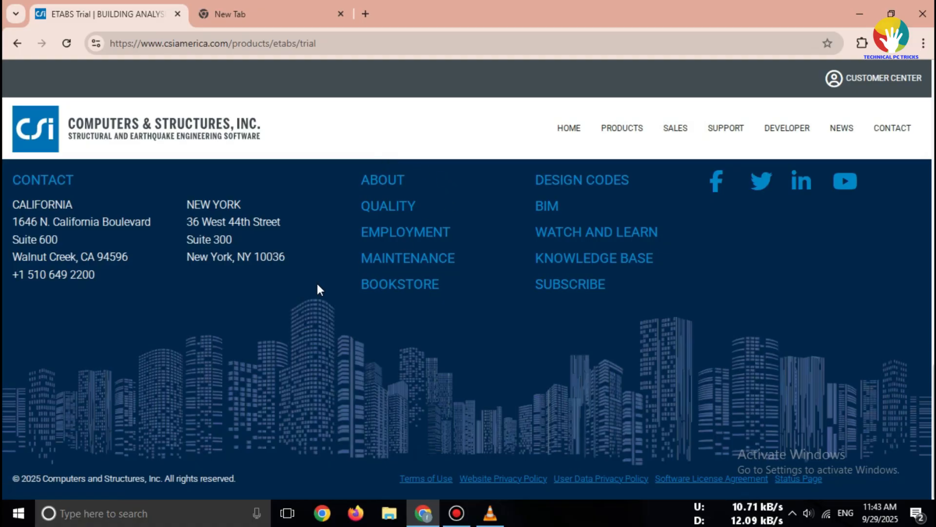
Scroll the ETABS trial page to reveal the registration form with reCAPTCHA.
scroll(up, 3)
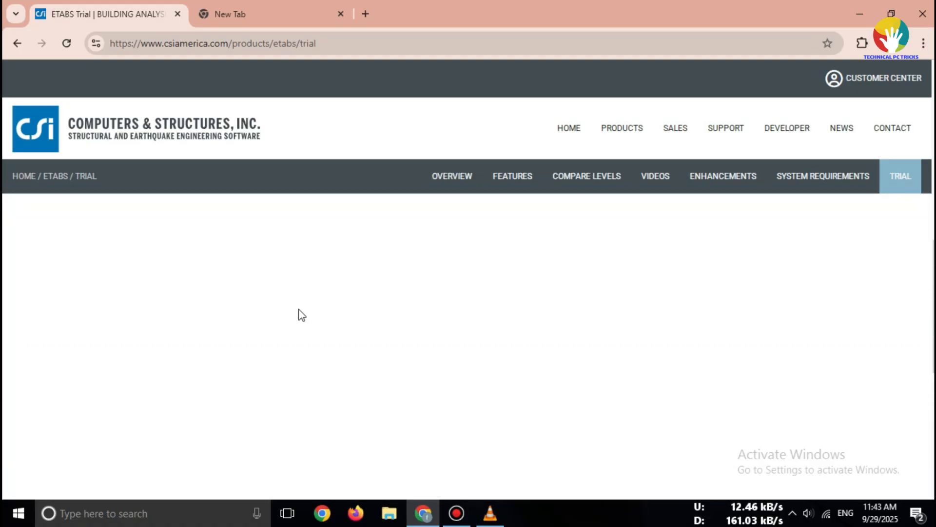
scroll(down, 3)
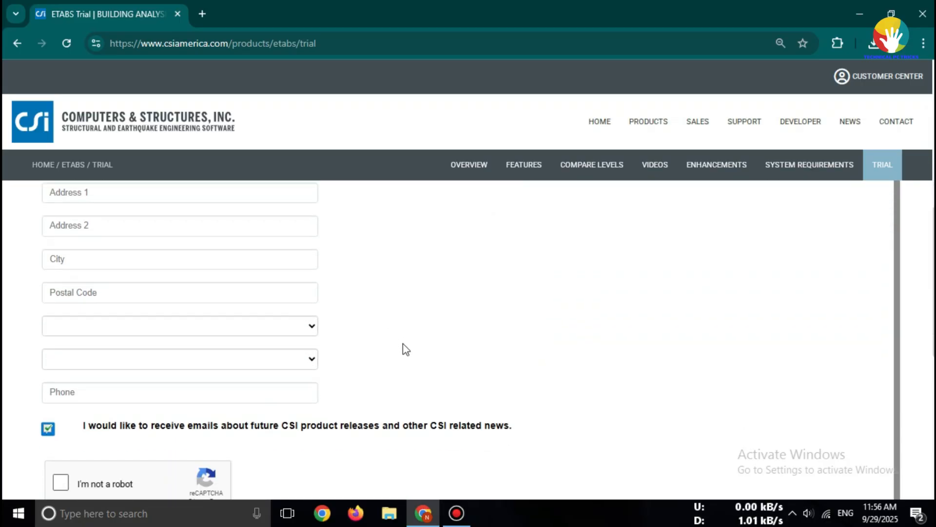
Scroll the filled trial form, keeping CSI news emails ticked, down to the reCAPTCHA.
scroll(down, 3)
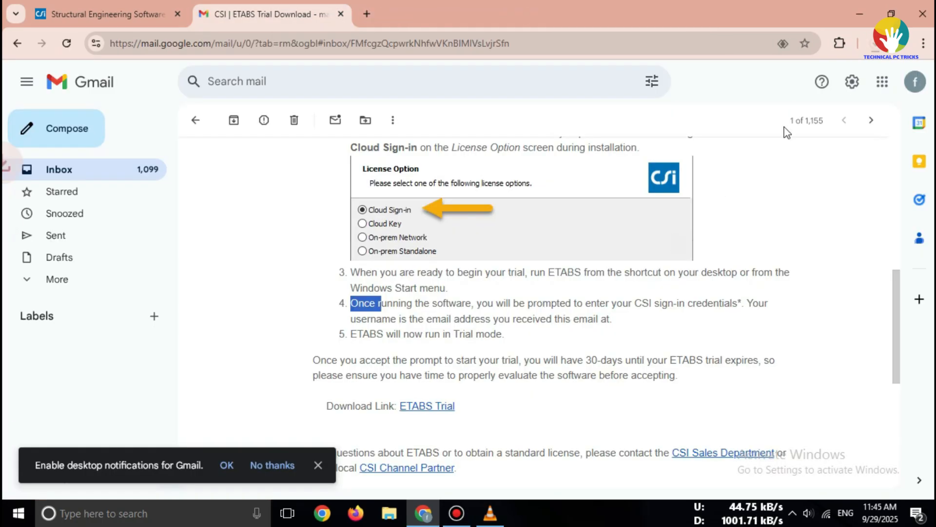
mouse_move(820, 82)
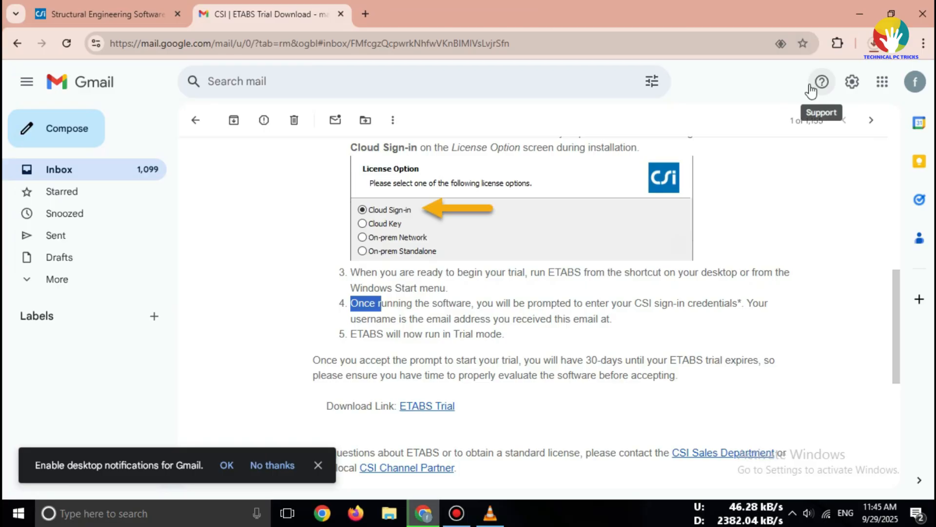
mouse_move(883, 343)
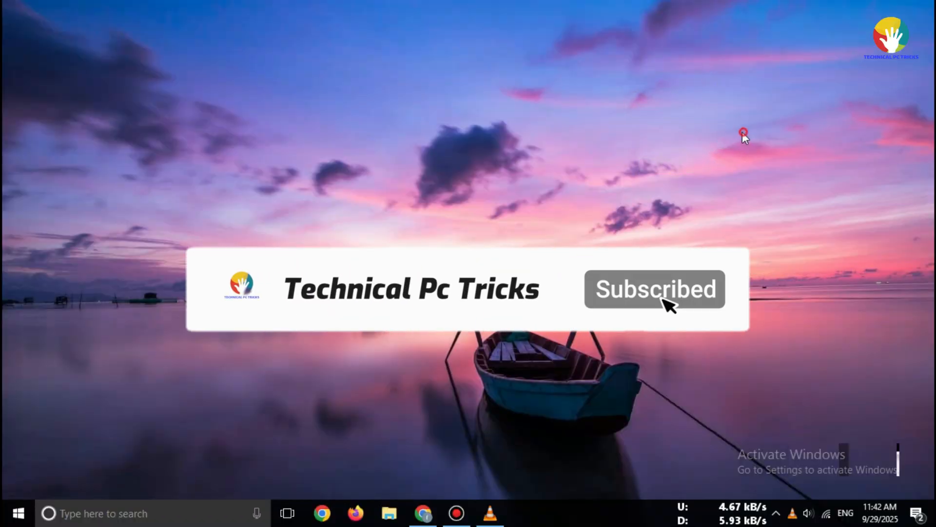
Show the Windows desktop's context menu from an empty area.
right_click(743, 131)
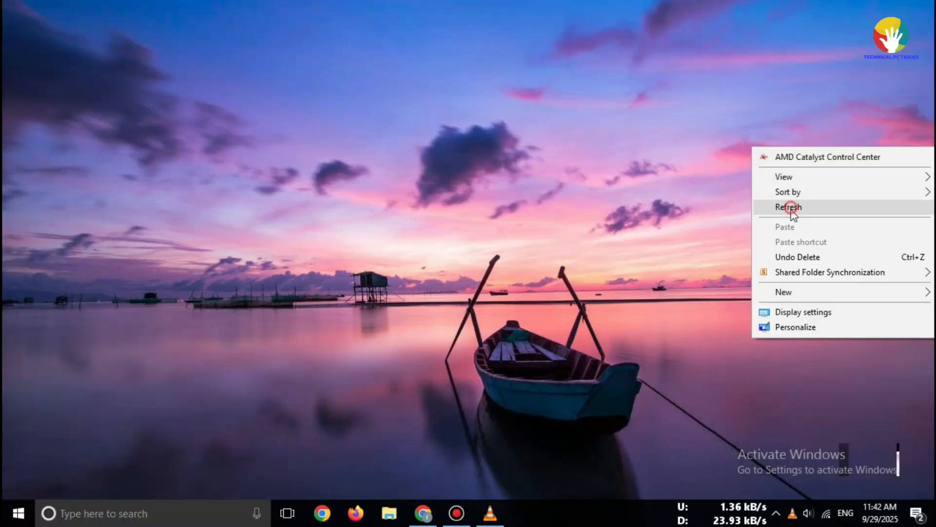